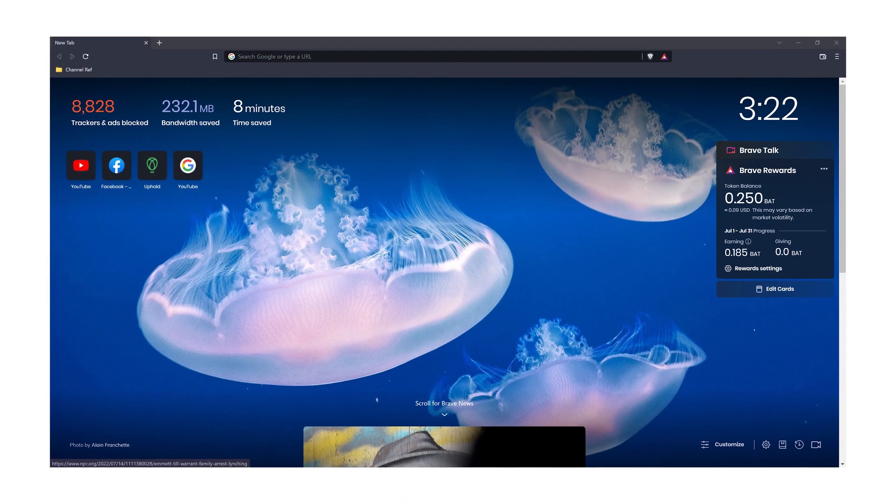
# Browse to chromium.org/Home/ and start an address-bar search for 'epidmei'
pyautogui.write('chromium.org/Home/')
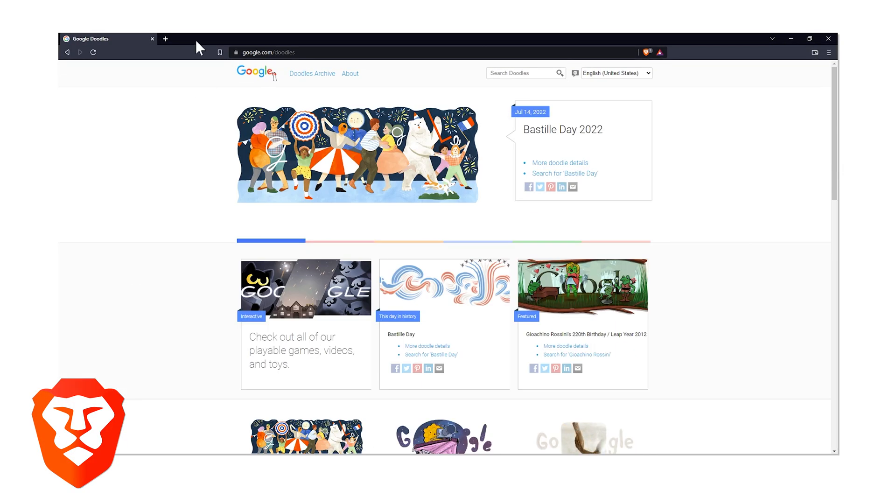
pyautogui.write('epidmei')
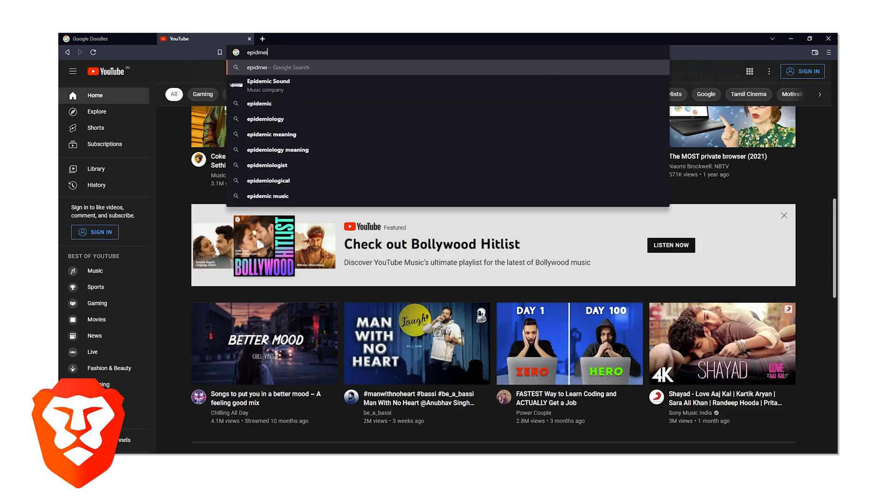
pyautogui.click(268, 85)
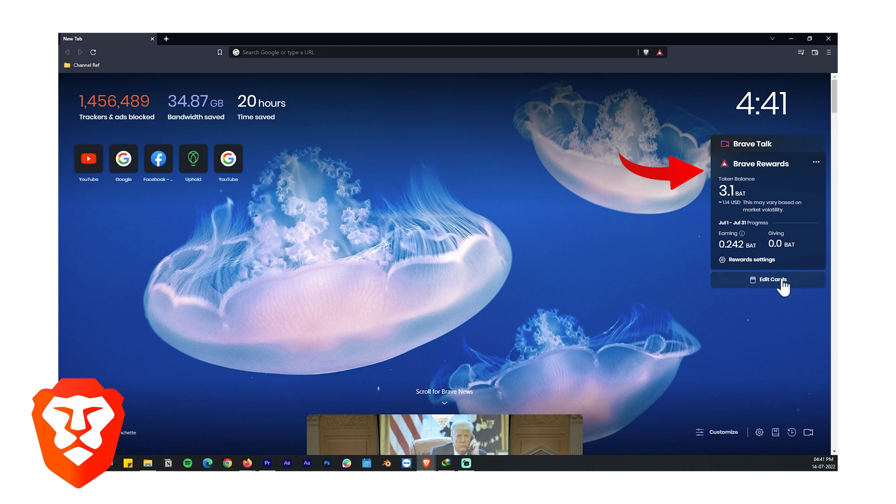
pyautogui.moveTo(752, 264)
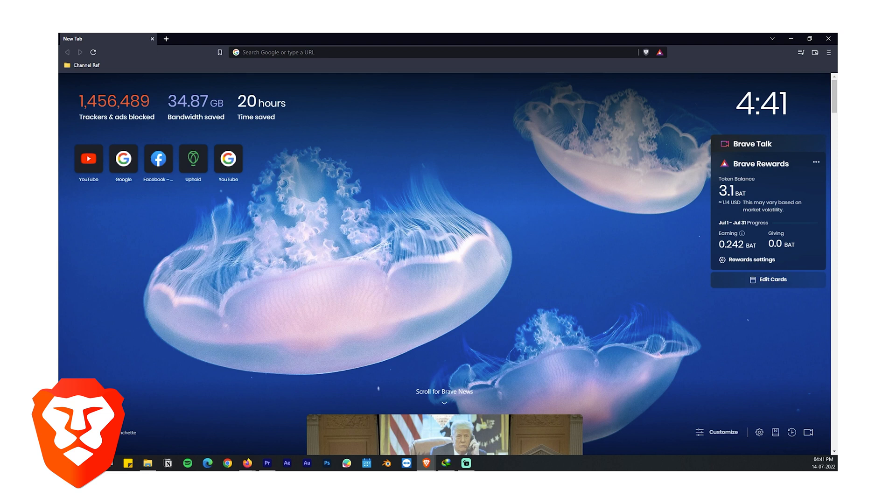
pyautogui.click(772, 280)
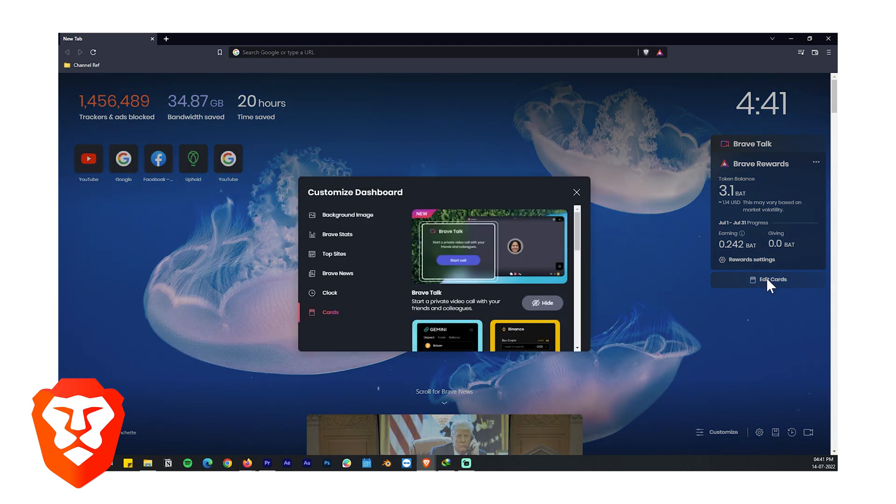
pyautogui.click(577, 192)
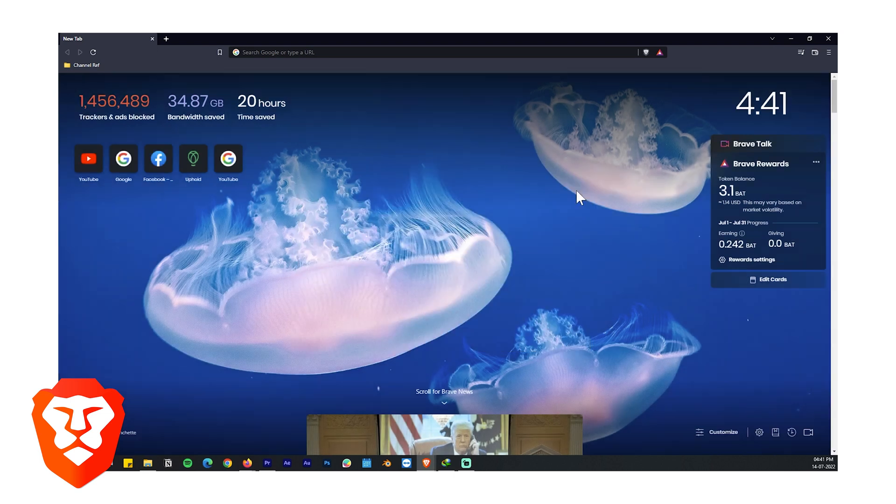
pyautogui.scroll(-3)
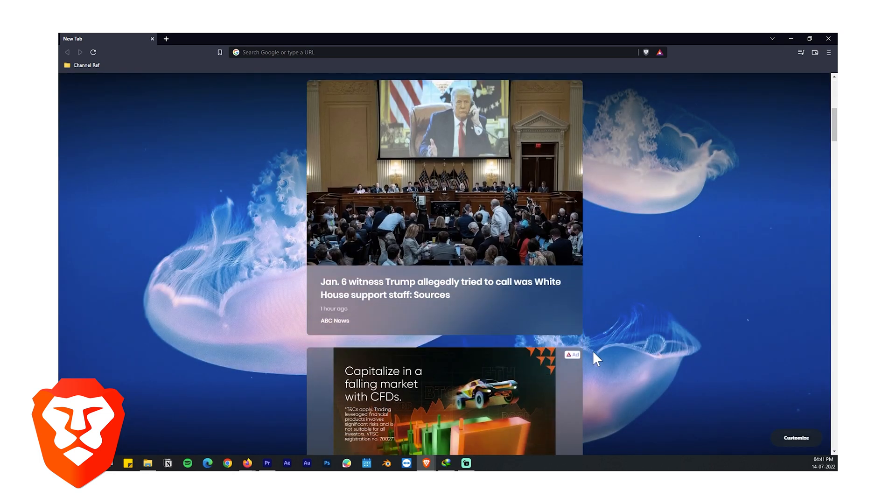
pyautogui.scroll(-3)
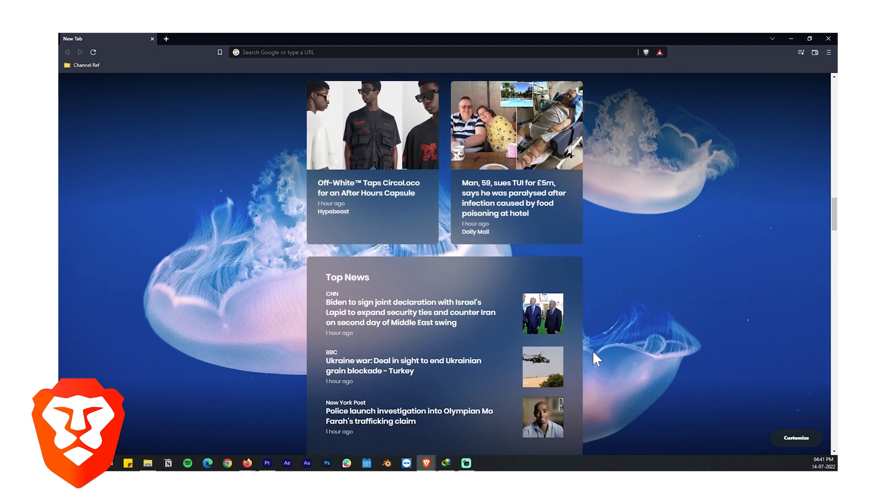
pyautogui.scroll(-3)
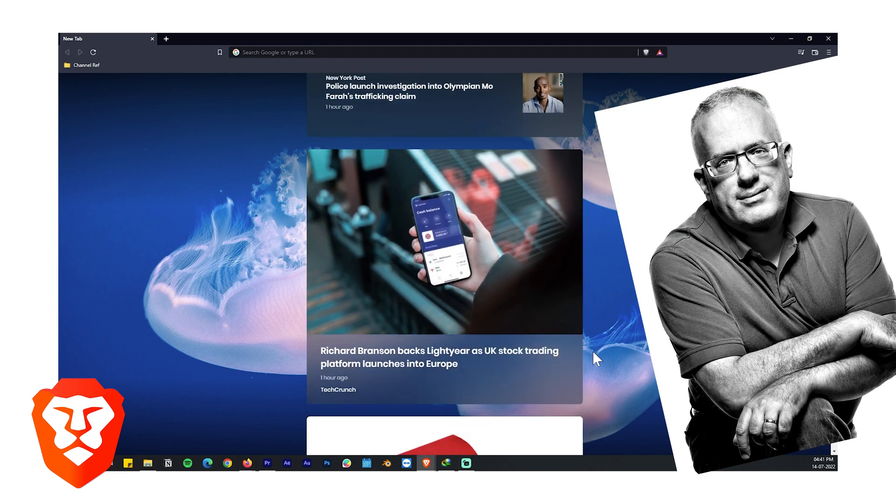
pyautogui.scroll(-3)
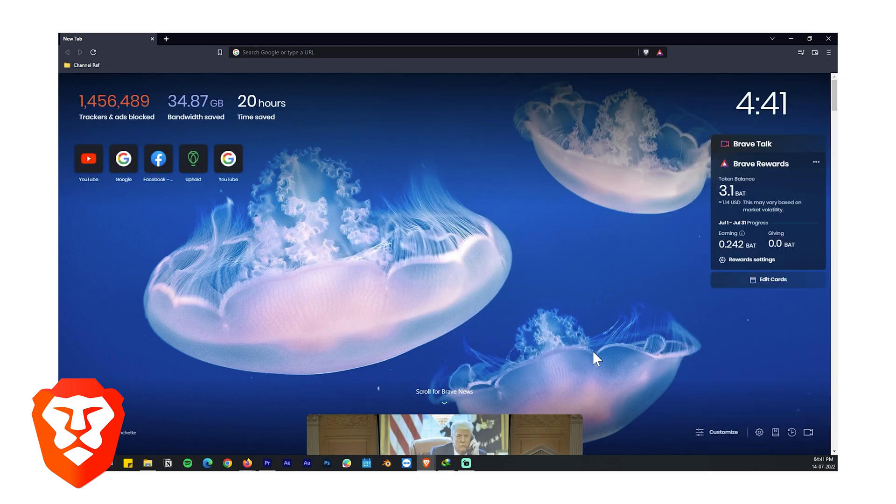
pyautogui.moveTo(639, 385)
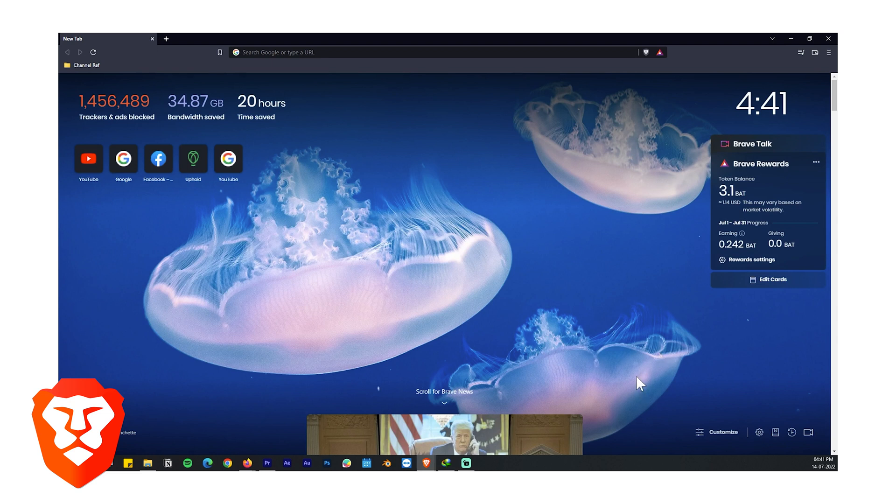
pyautogui.moveTo(611, 353)
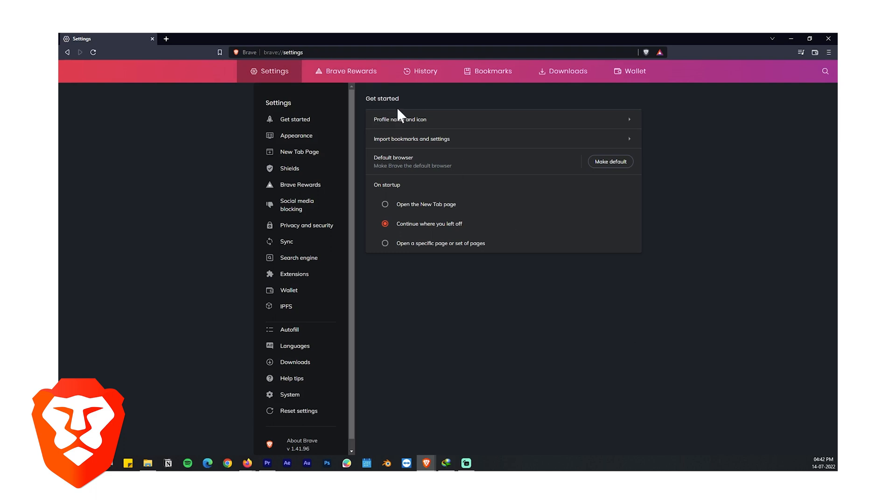
pyautogui.moveTo(471, 226)
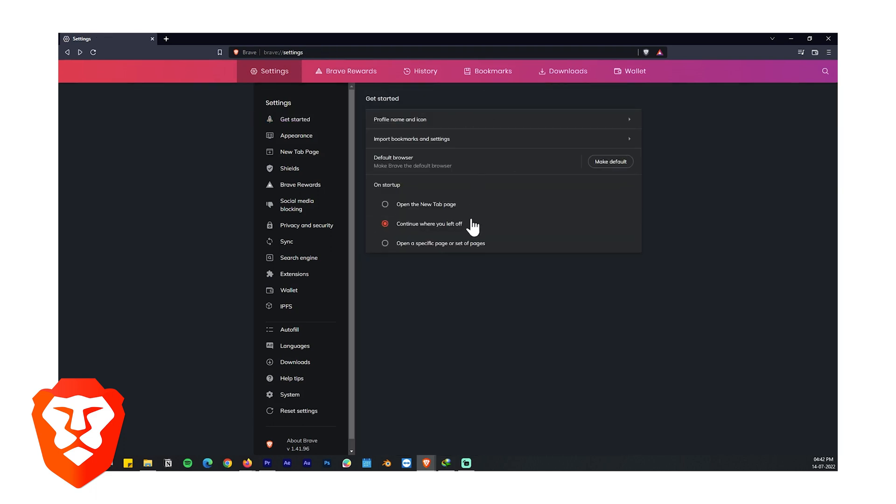
# In Appearance settings turn off the wide address bar and check the Show Sidebar choices, then move to Rewards settings
pyautogui.click(297, 136)
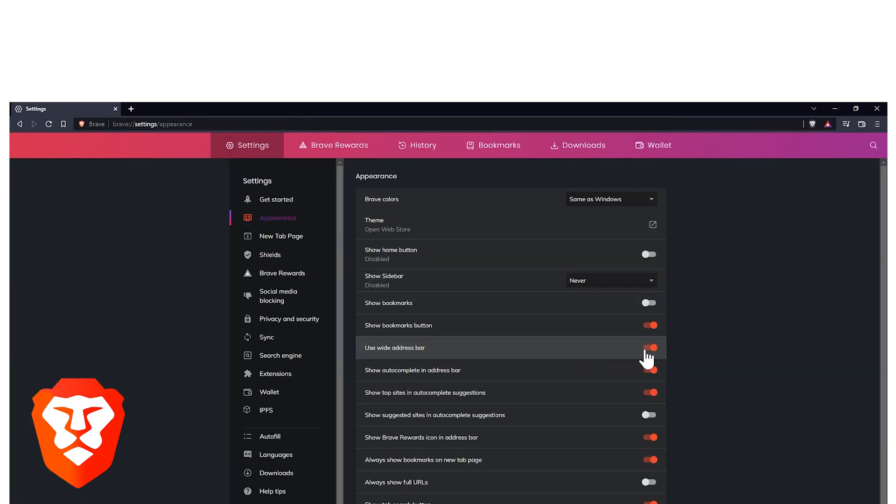
pyautogui.click(610, 190)
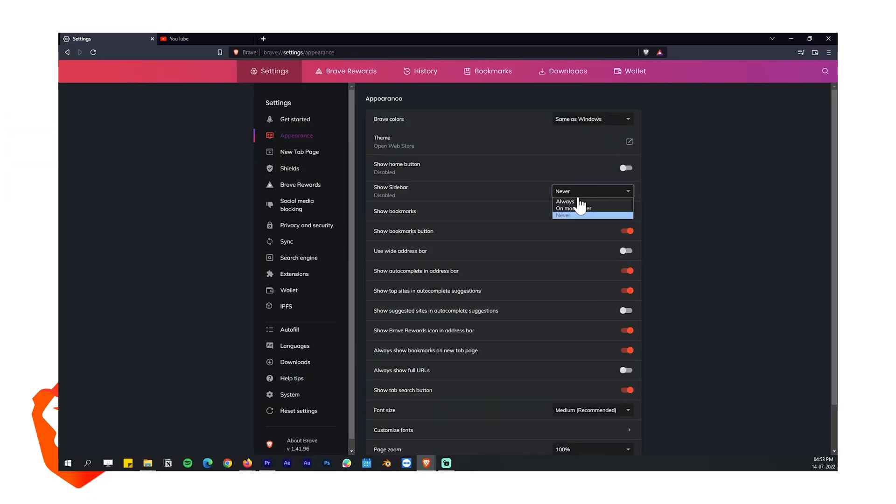
pyautogui.click(565, 202)
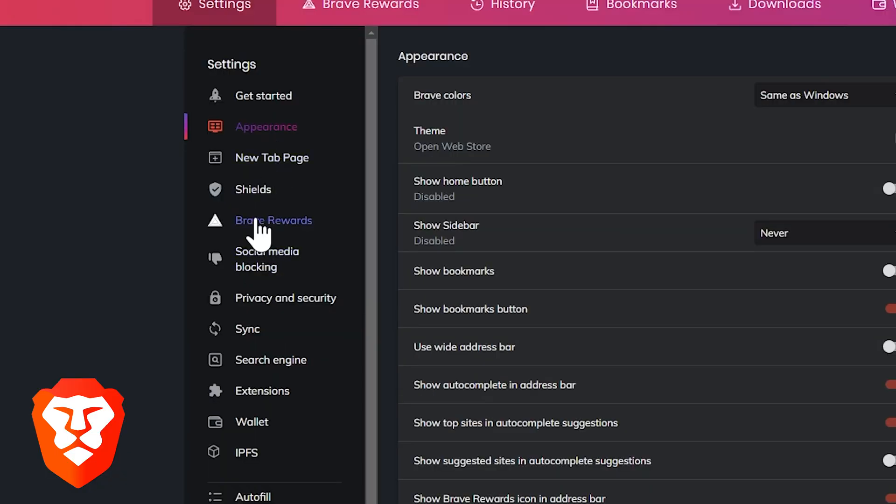
pyautogui.click(253, 189)
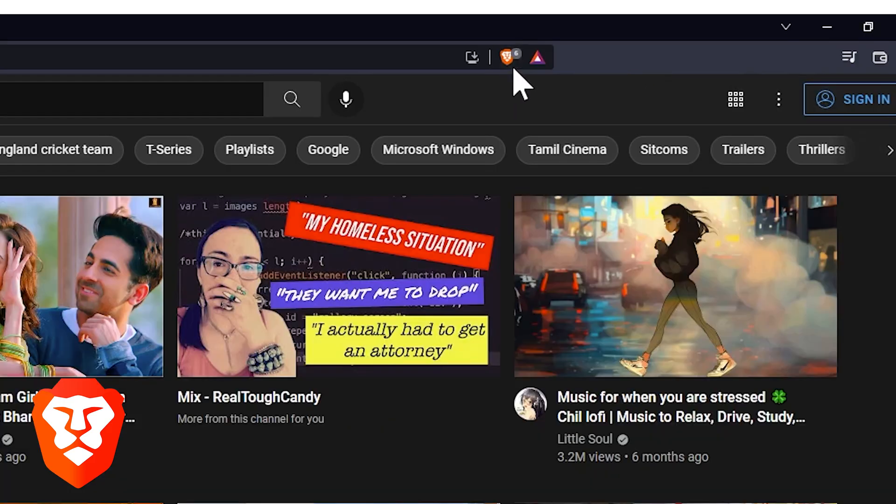
# View the Shields panel for youtube.com showing 7 trackers and ads blocked, then go to Shields settings
pyautogui.click(508, 57)
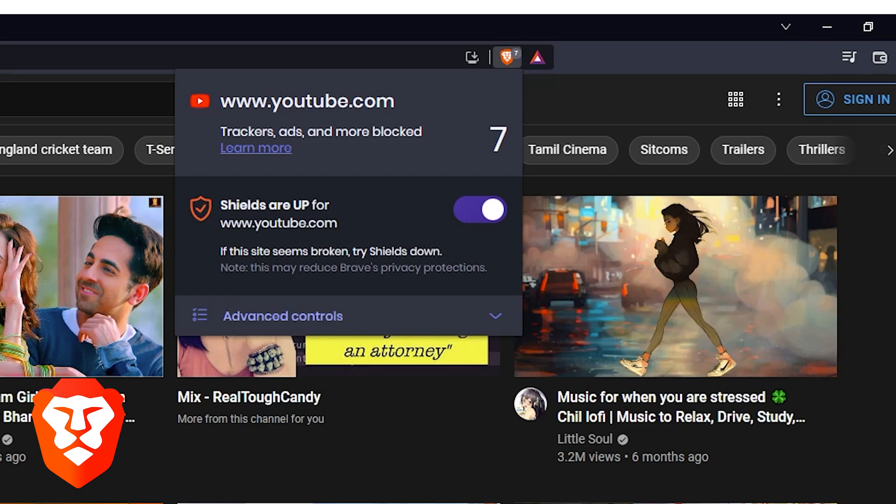
pyautogui.click(282, 317)
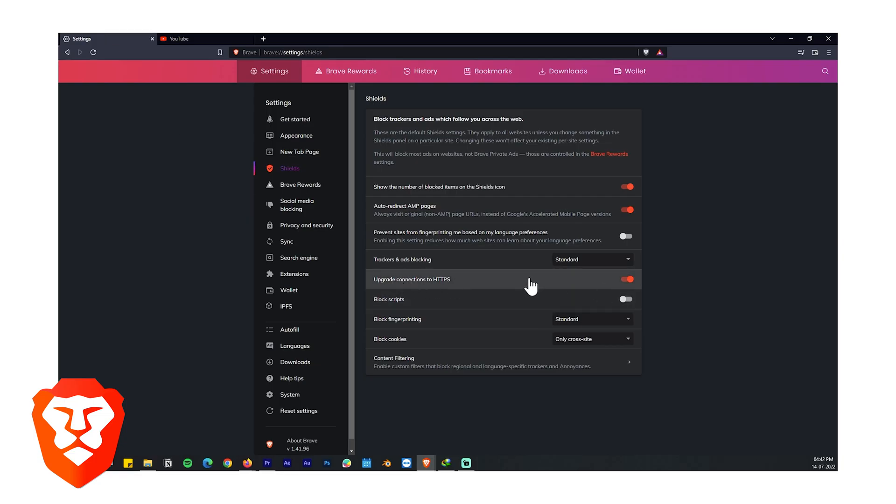
# Keep HTTPS upgrades on, Standard tracker blocking and cross-site-only cookie blocking, then move to Social media blocking
pyautogui.click(626, 279)
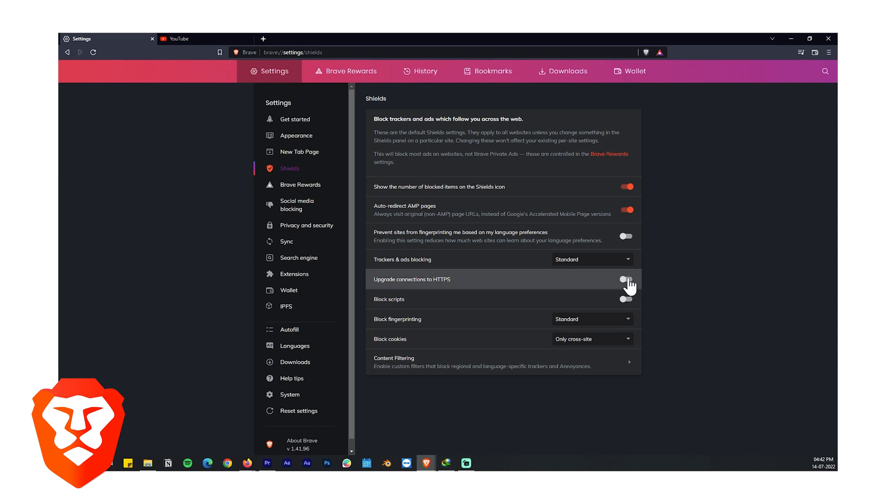
pyautogui.click(592, 258)
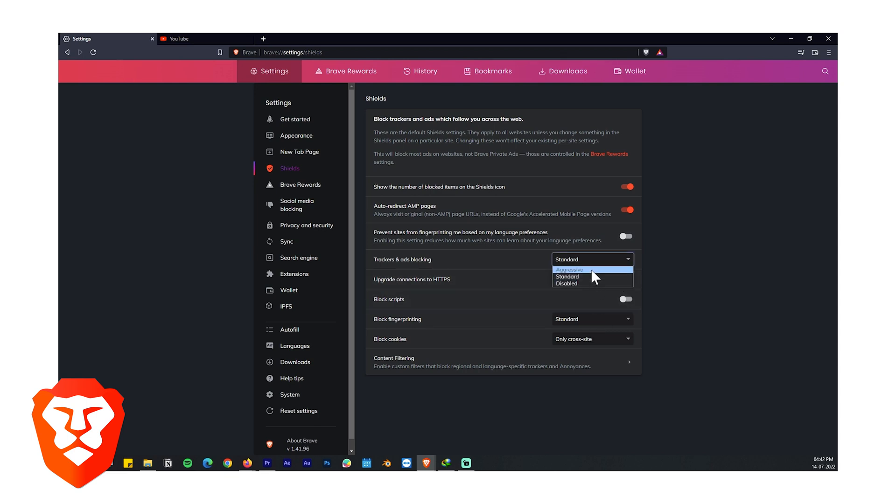
pyautogui.click(567, 276)
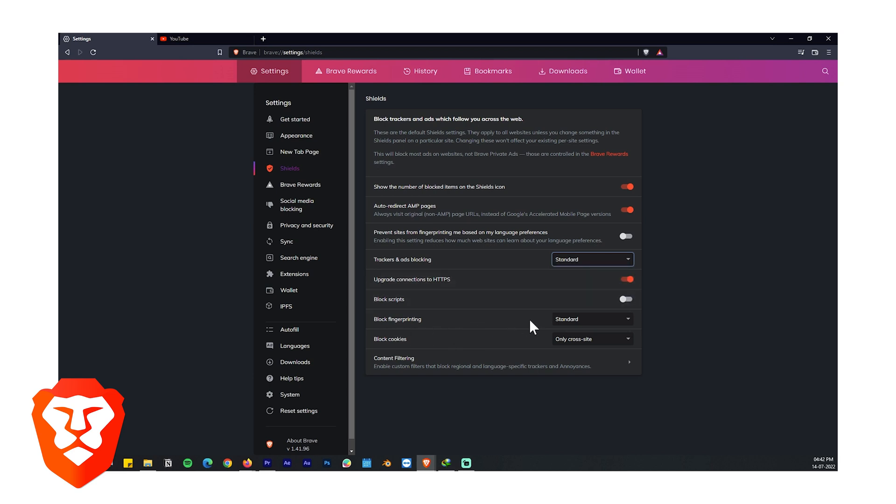
pyautogui.click(592, 339)
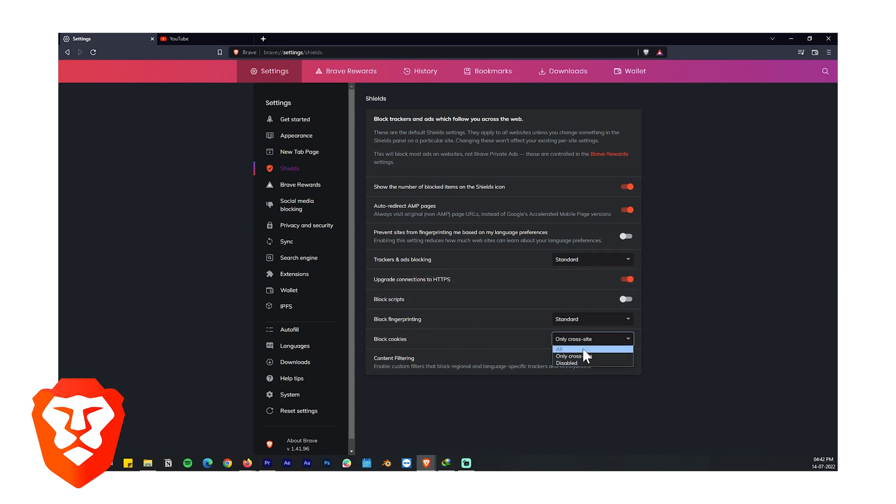
pyautogui.click(568, 356)
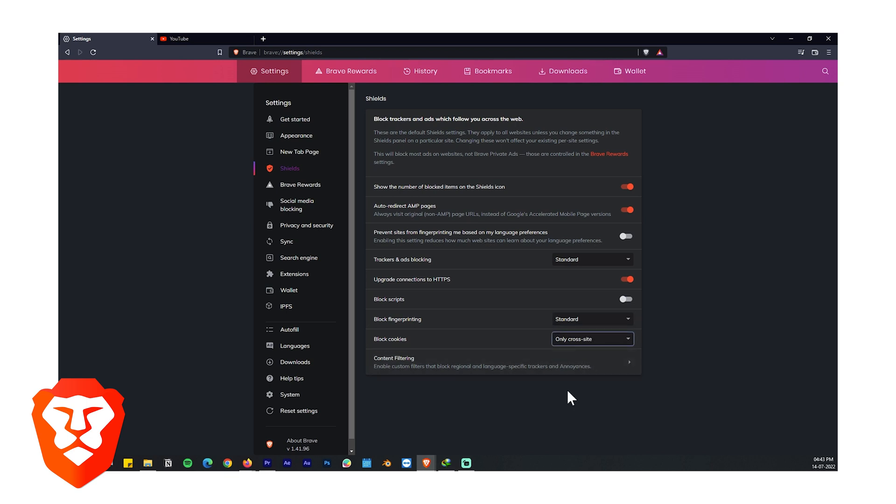
pyautogui.click(297, 205)
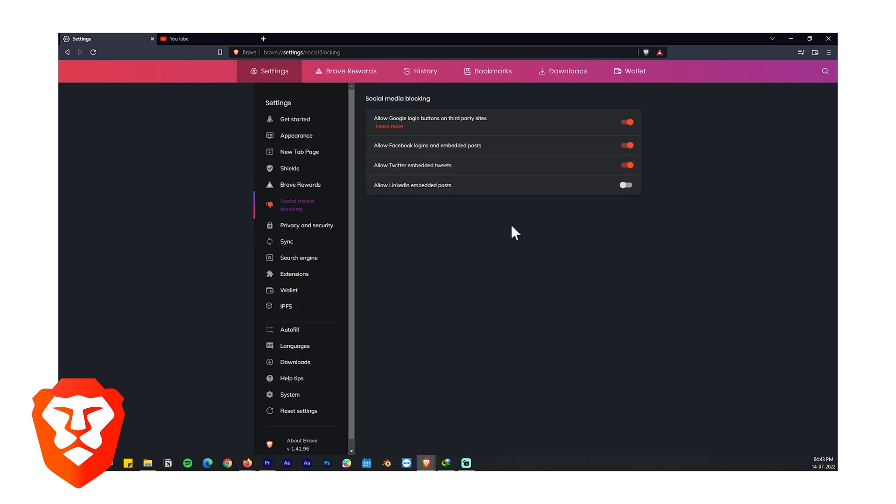
pyautogui.moveTo(510, 254)
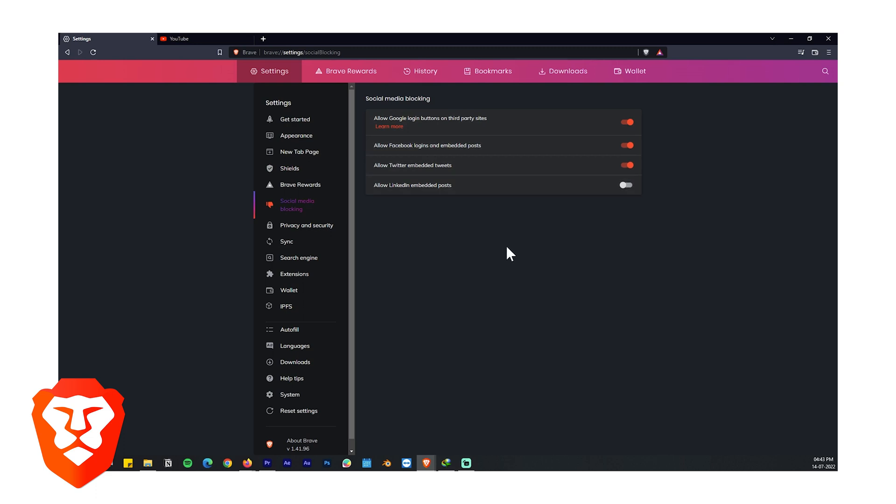
# In Privacy and security settings switch off autocomplete for searches and URLs
pyautogui.click(306, 225)
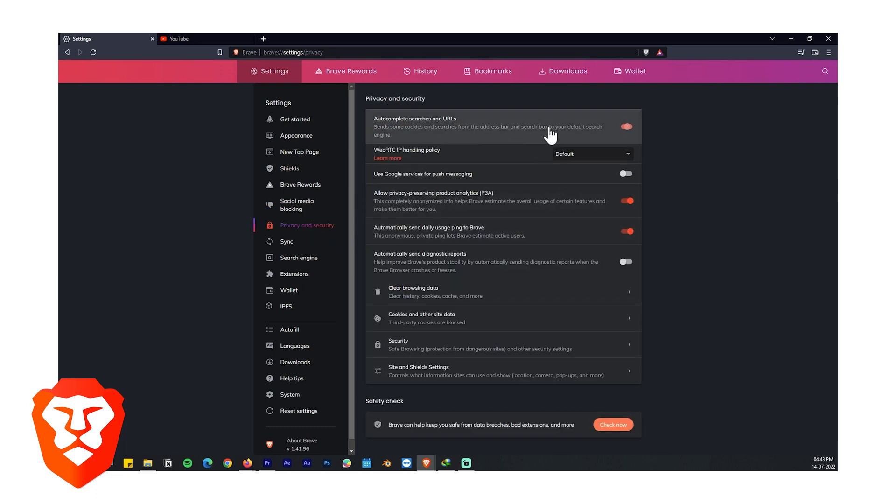
pyautogui.click(625, 126)
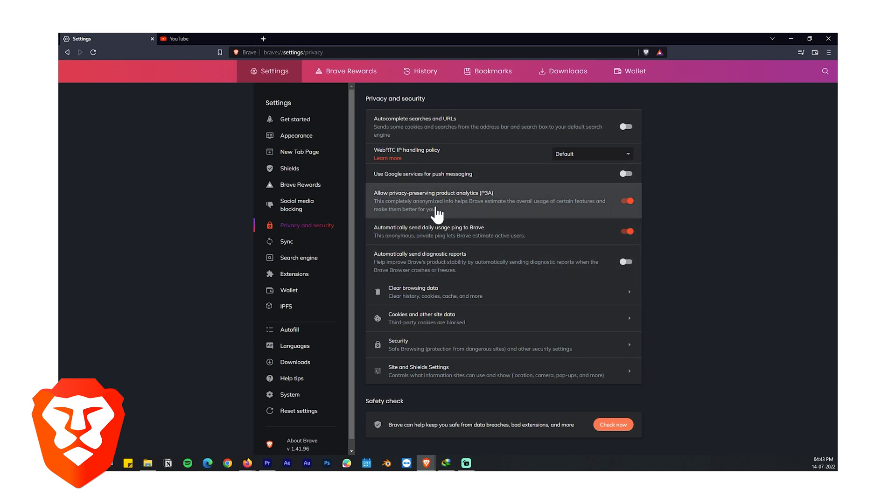
# Open a new private window, then from it a private window with Tor
pyautogui.click(829, 52)
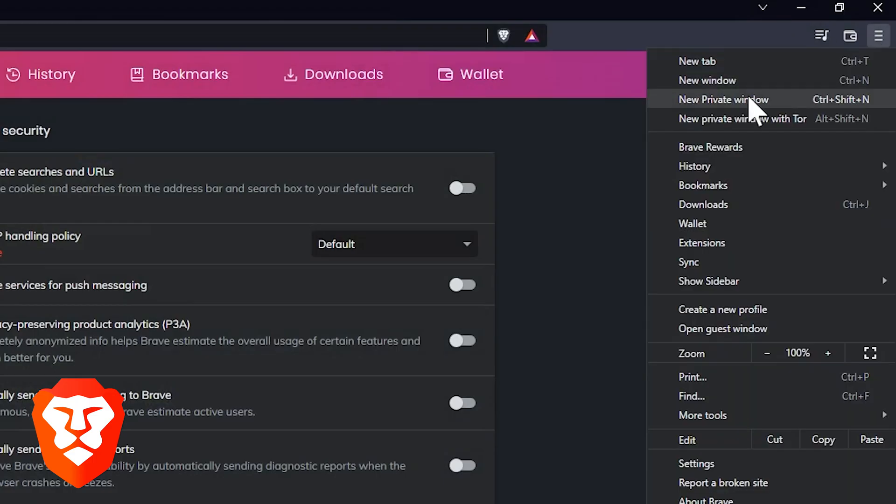
pyautogui.moveTo(743, 111)
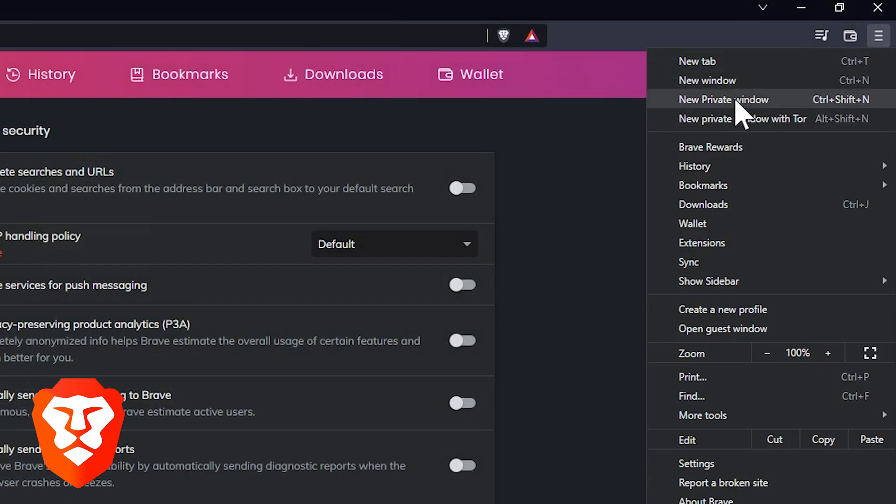
pyautogui.click(722, 100)
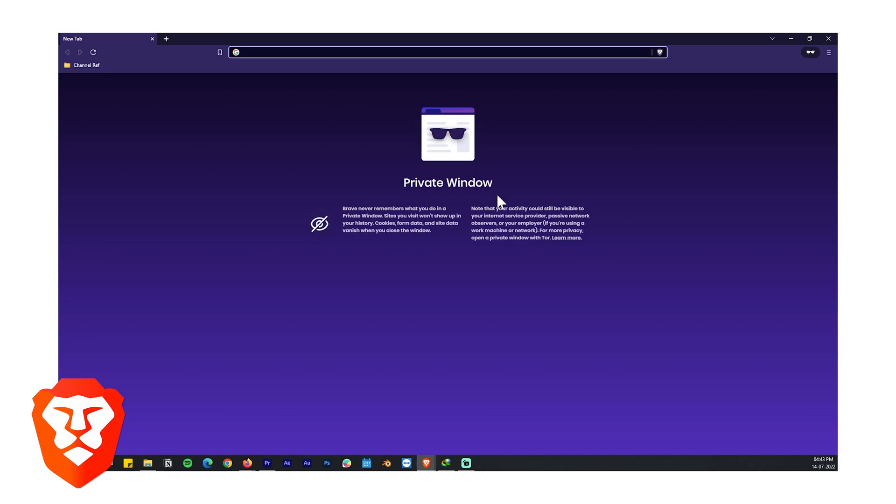
pyautogui.click(828, 52)
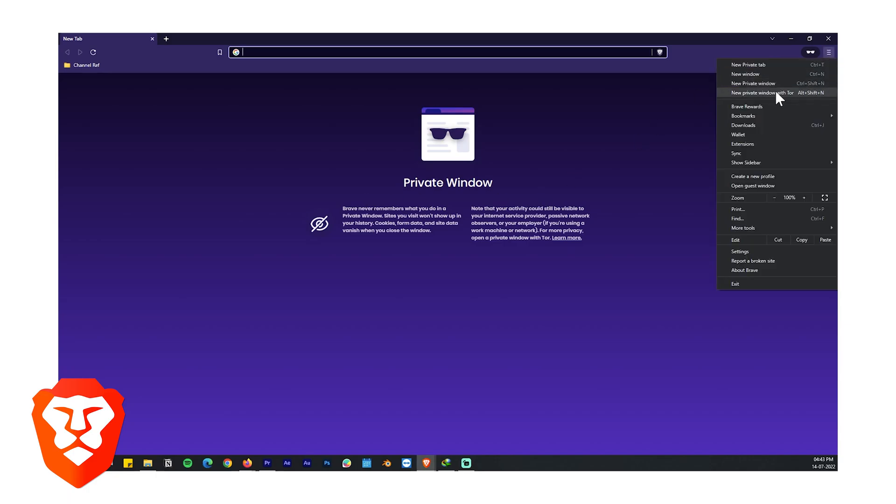
pyautogui.click(763, 92)
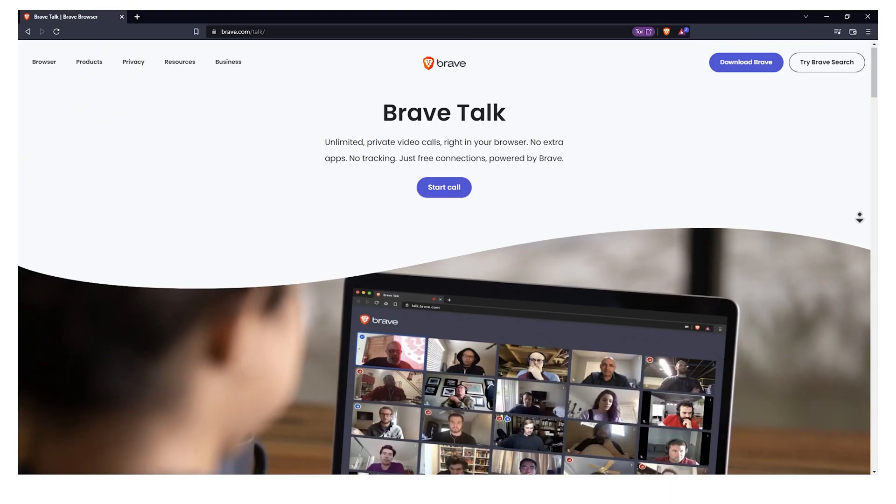
# Scroll through the Brave Talk page and start a free Brave Talk call from the new tab card
pyautogui.scroll(-3)
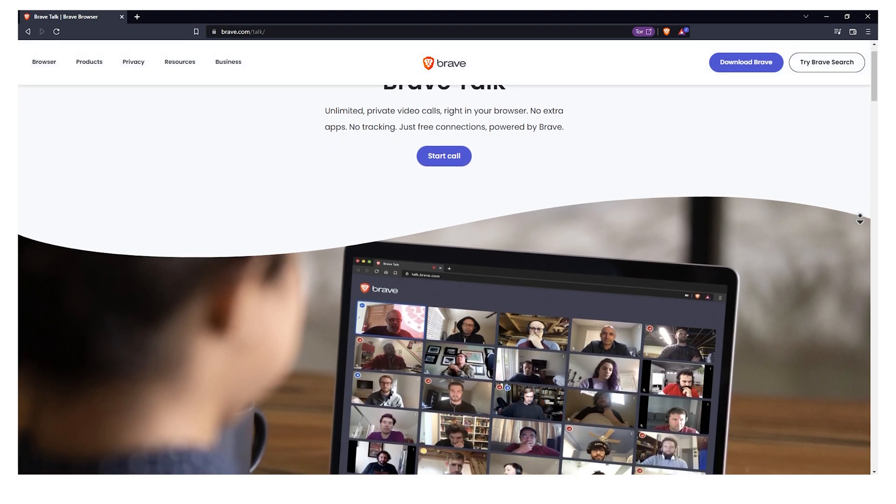
pyautogui.scroll(-3)
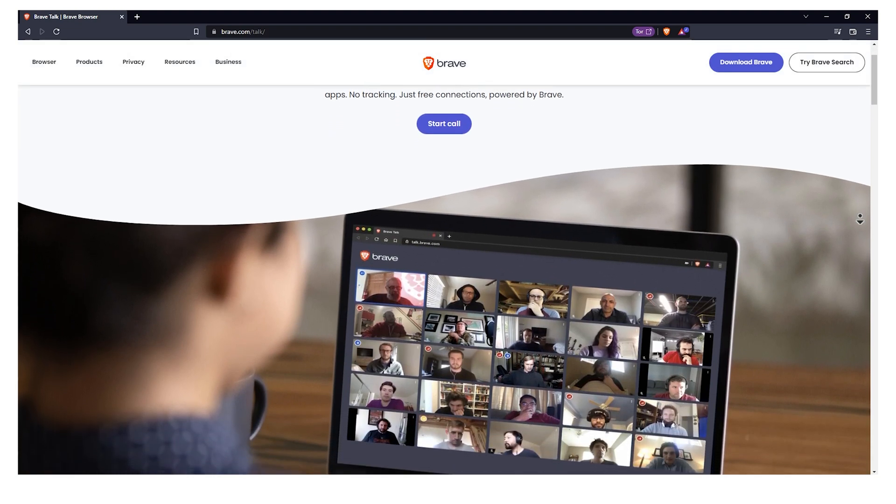
pyautogui.scroll(-3)
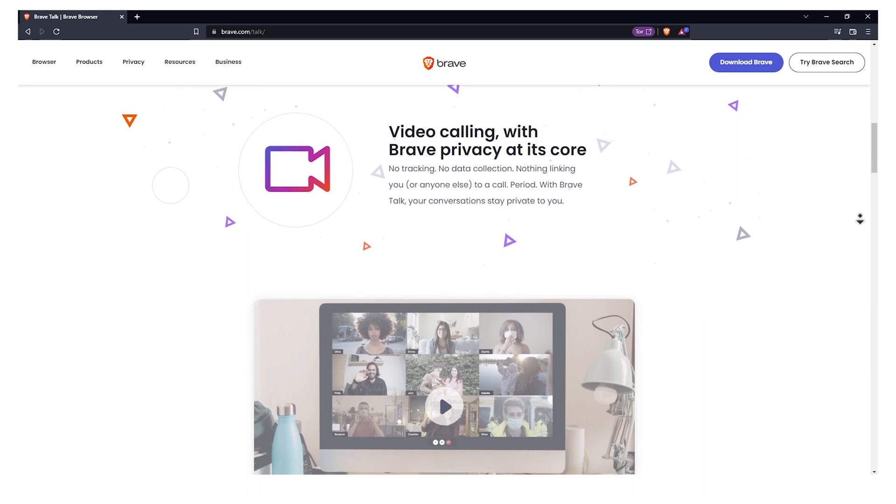
pyautogui.scroll(-3)
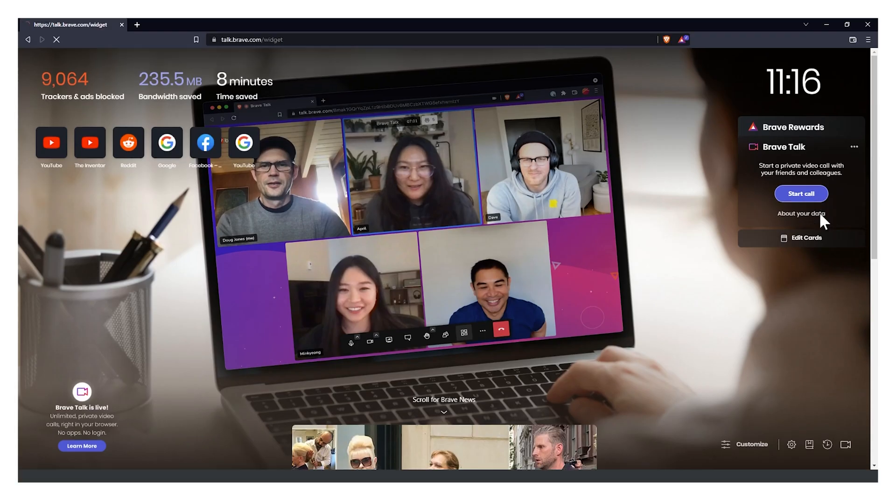
pyautogui.click(801, 193)
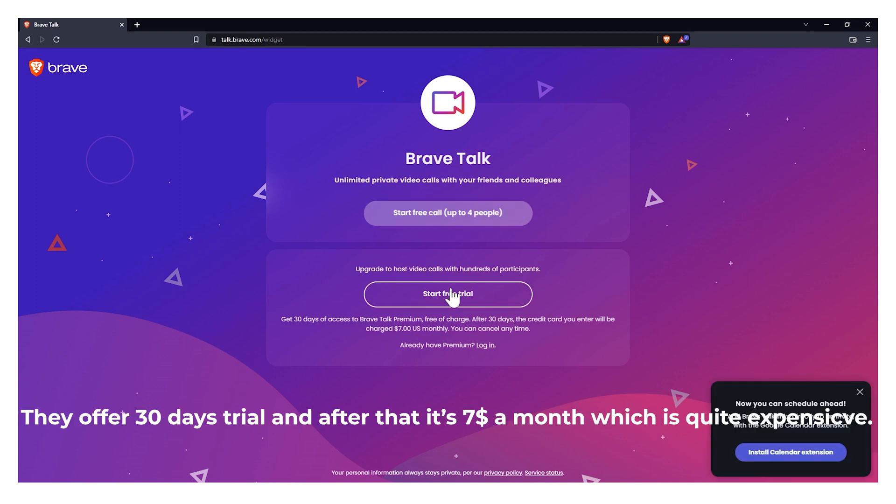
pyautogui.moveTo(455, 332)
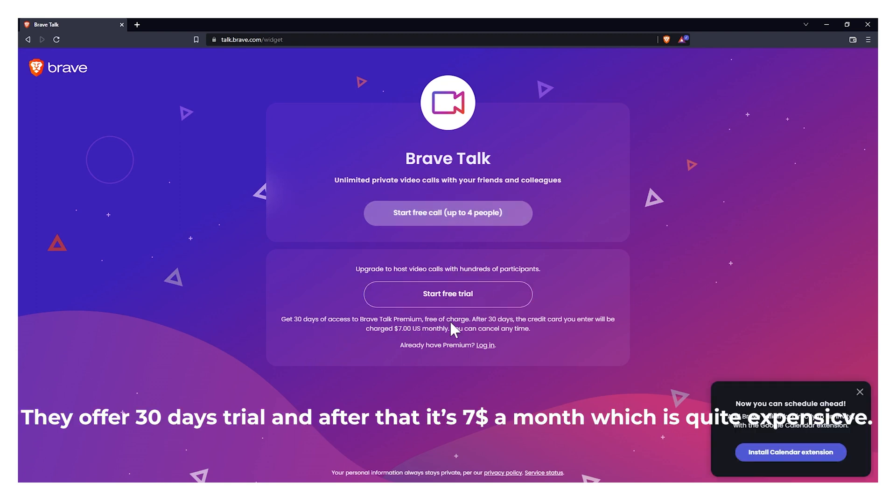
pyautogui.moveTo(392, 342)
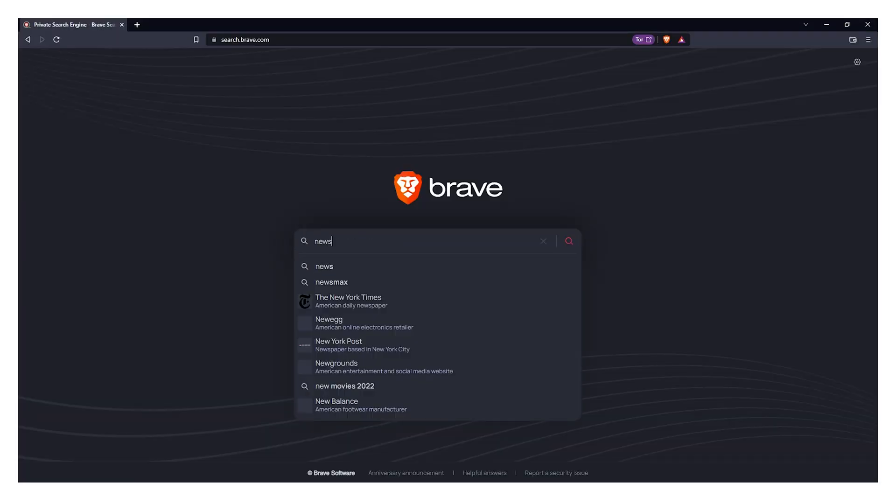
# Run a Brave Search for 'news' and scroll the All results
pyautogui.press('Enter')
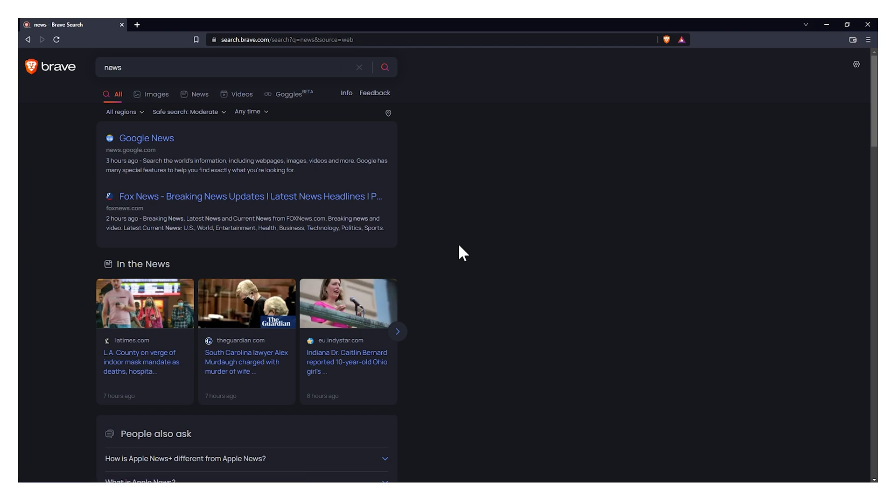
pyautogui.scroll(-3)
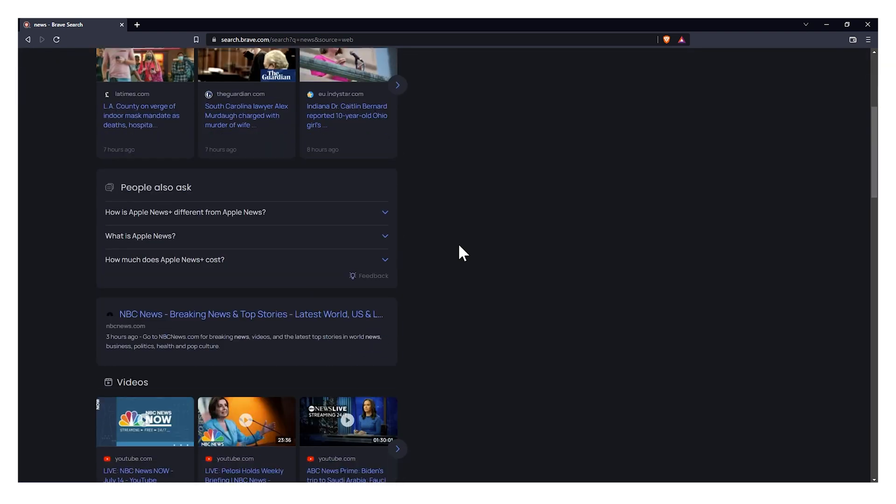
pyautogui.scroll(-3)
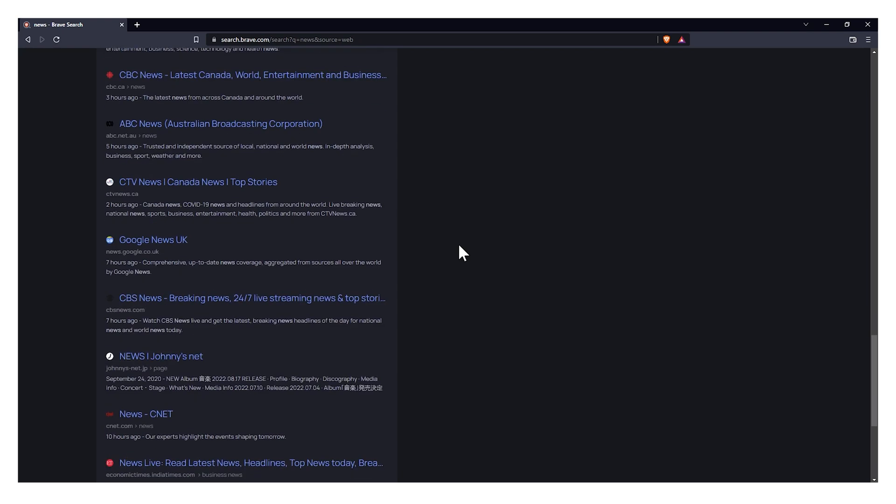
pyautogui.click(156, 94)
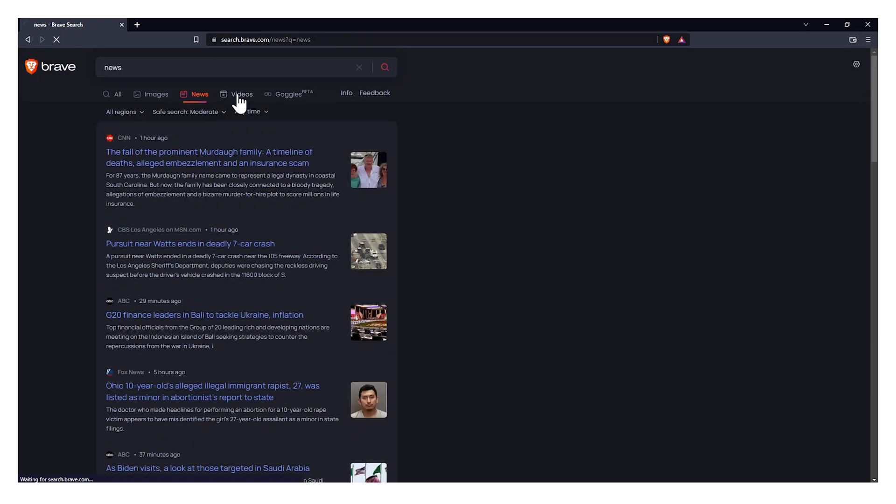
# View the results under the Goggles re-ranking and then as news articles
pyautogui.click(289, 93)
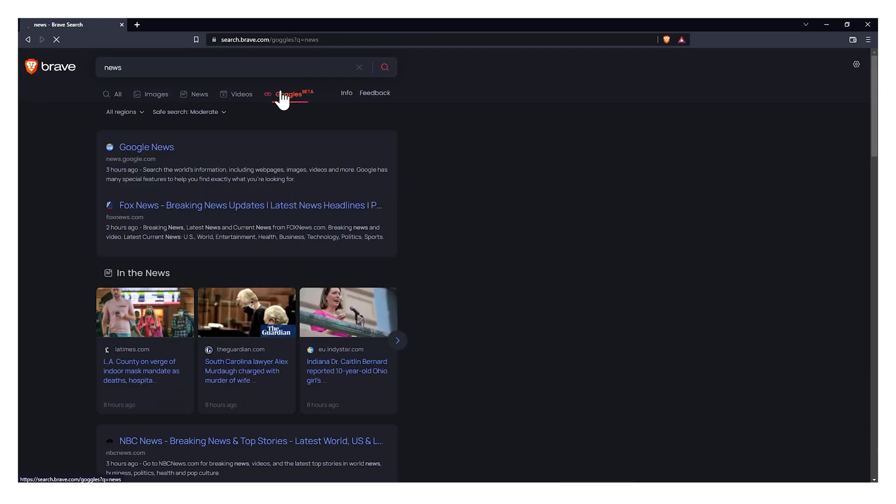
pyautogui.click(288, 93)
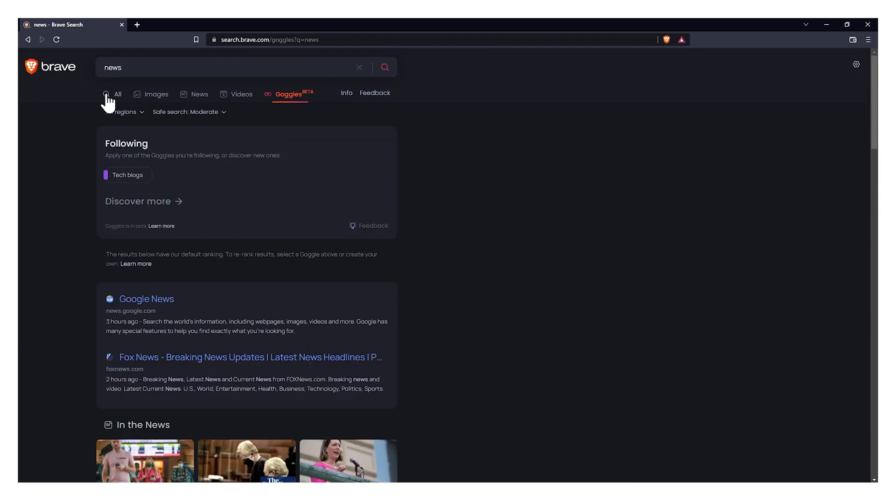
pyautogui.click(200, 94)
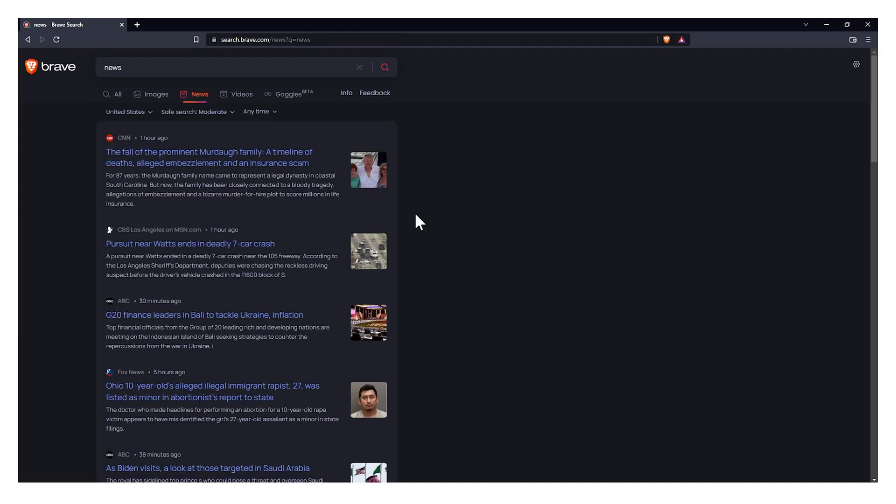
pyautogui.scroll(-3)
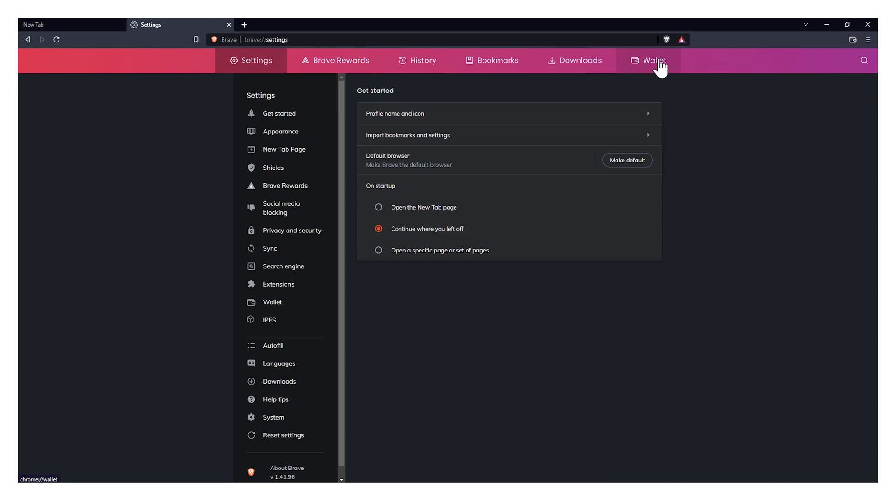
# Create a new Brave Wallet with a password, reaching a $0.00 portfolio
pyautogui.click(648, 60)
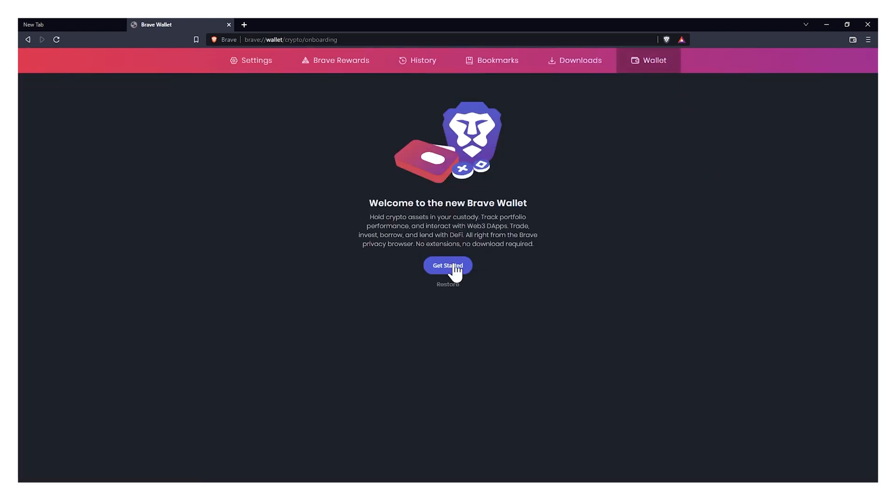
pyautogui.click(447, 266)
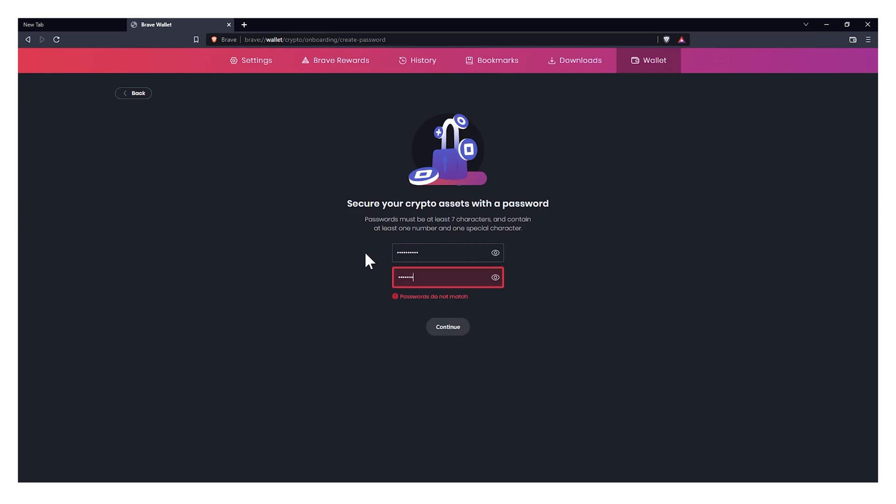
pyautogui.click(447, 326)
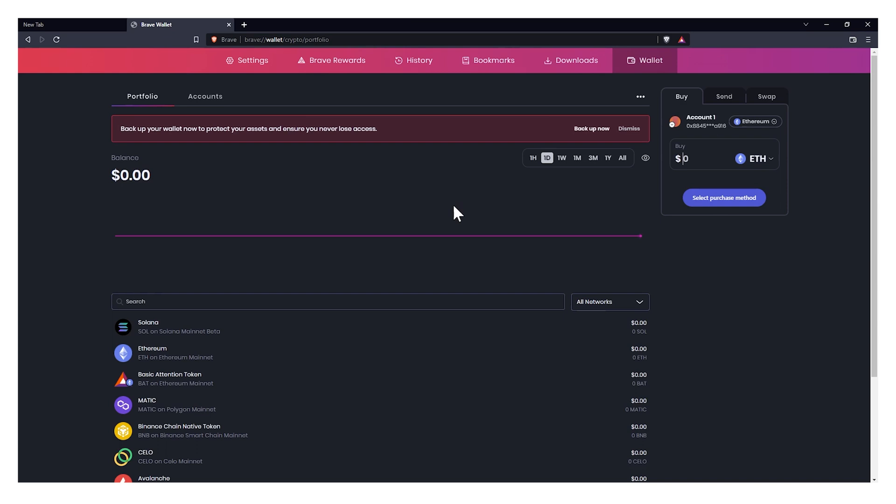
pyautogui.moveTo(727, 219)
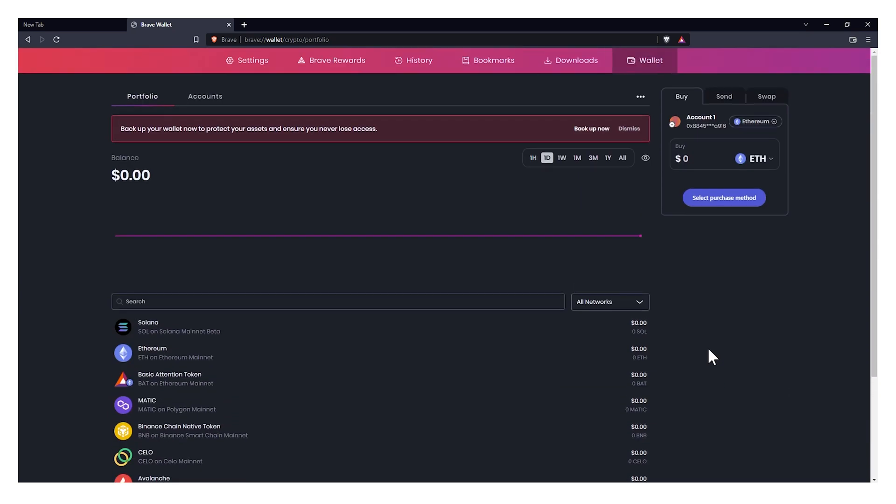
pyautogui.click(205, 96)
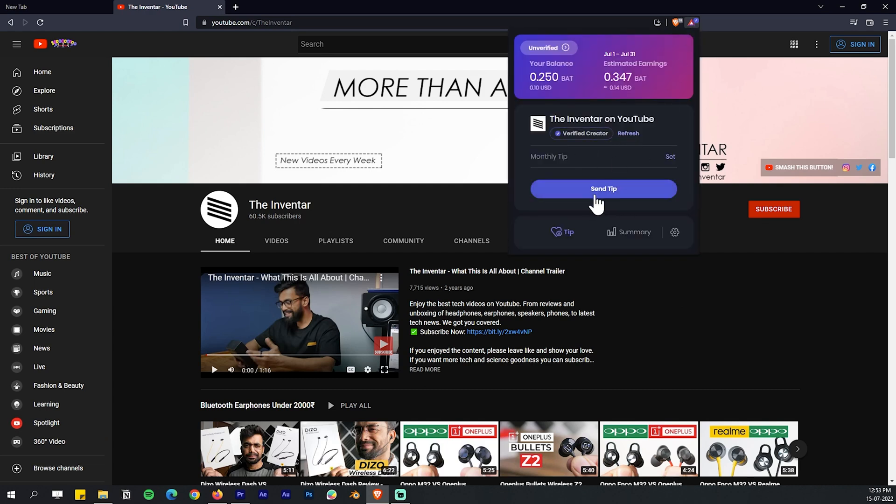
# Start a one-time BAT tip to The Inventar from the Rewards panel
pyautogui.click(603, 189)
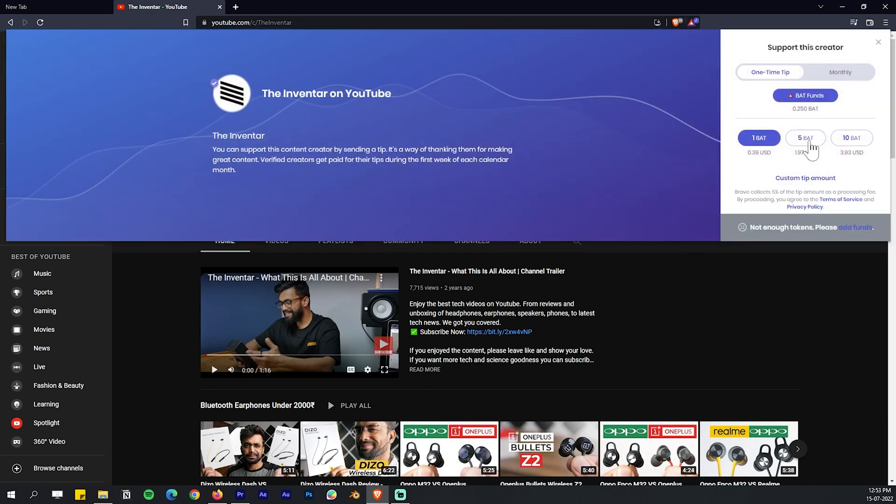